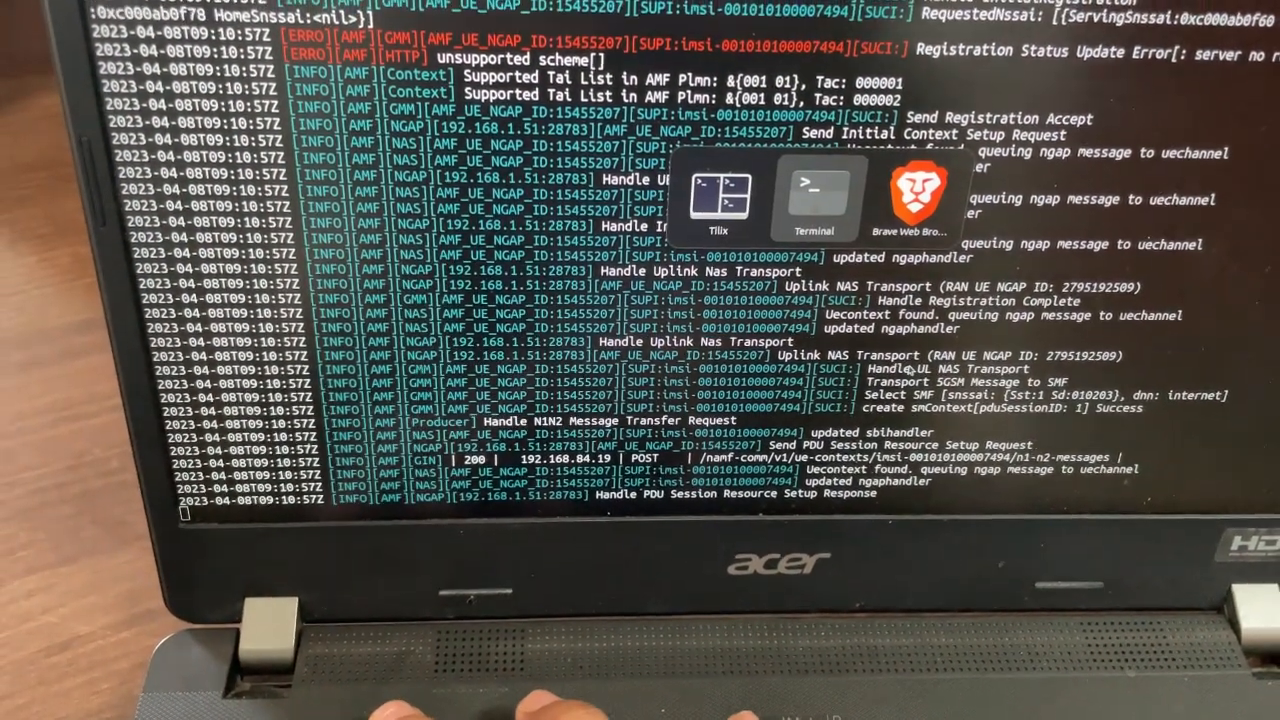
Step: Switch from the Terminal core-network logs to the Brave AIAB 5G dashboard showing 1 active PDU session
left_click(912, 200)
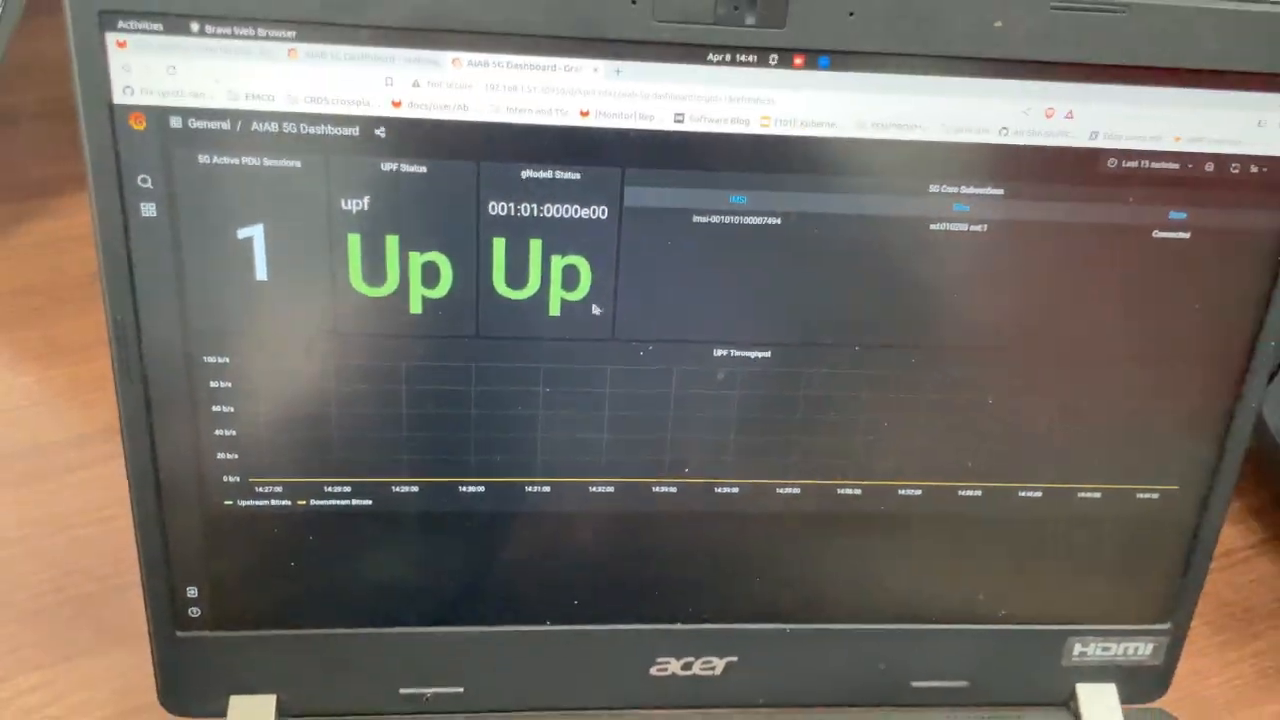